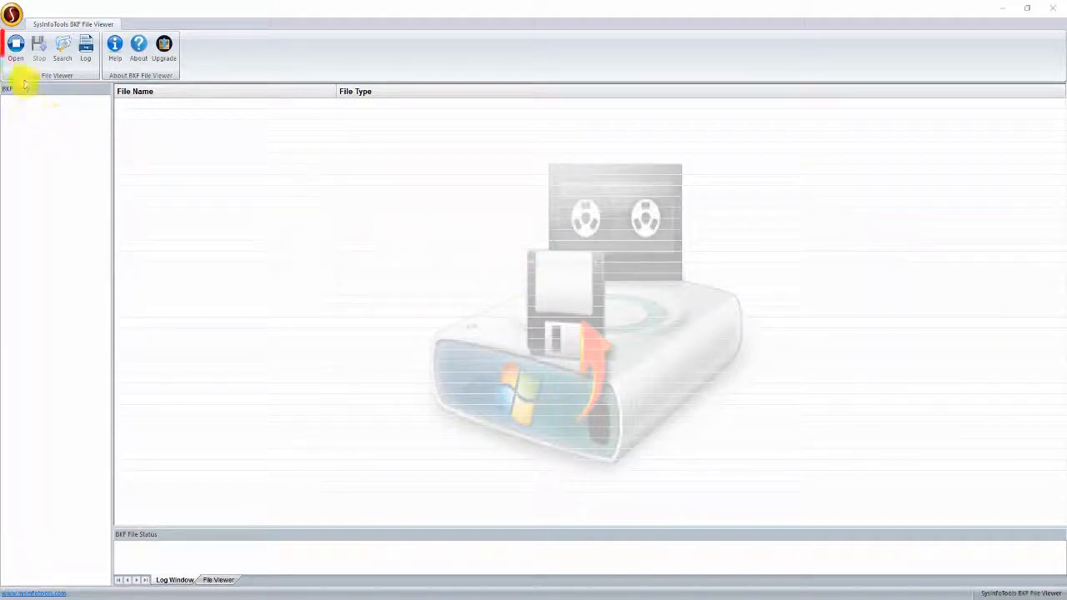
Open Testing.bkf from the Testing File folder.
{"action": "left_click", "coordinate": [15, 48]}
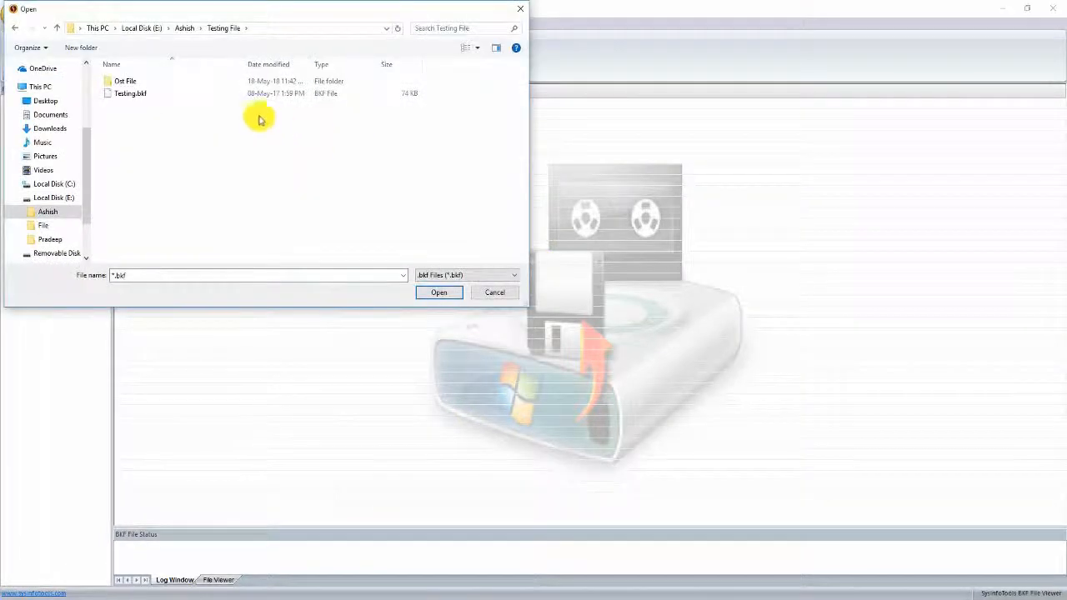
{"action": "left_click", "coordinate": [131, 93]}
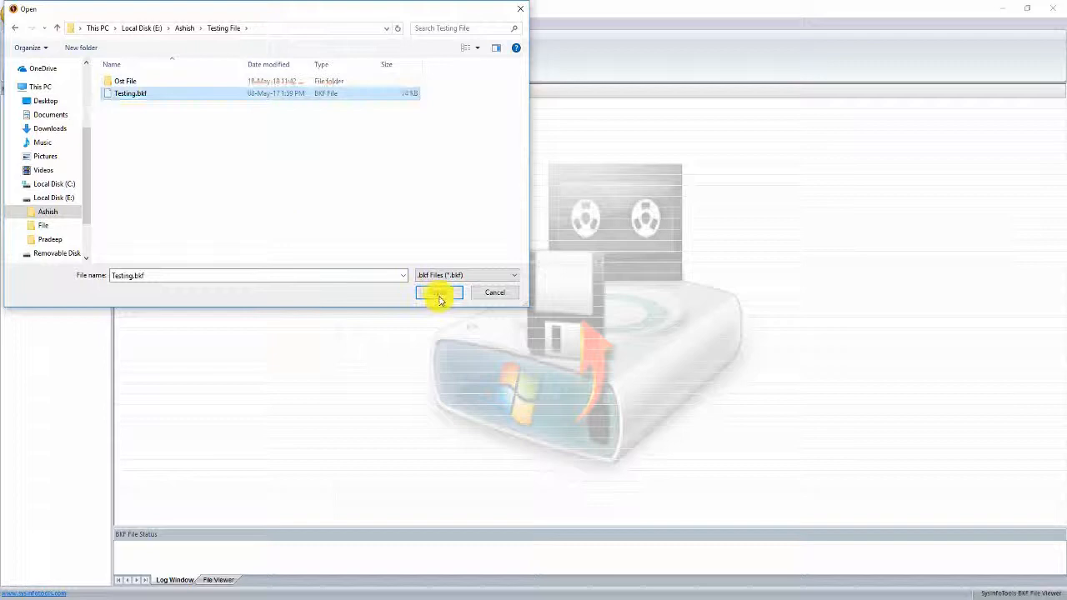
{"action": "left_click", "coordinate": [439, 293]}
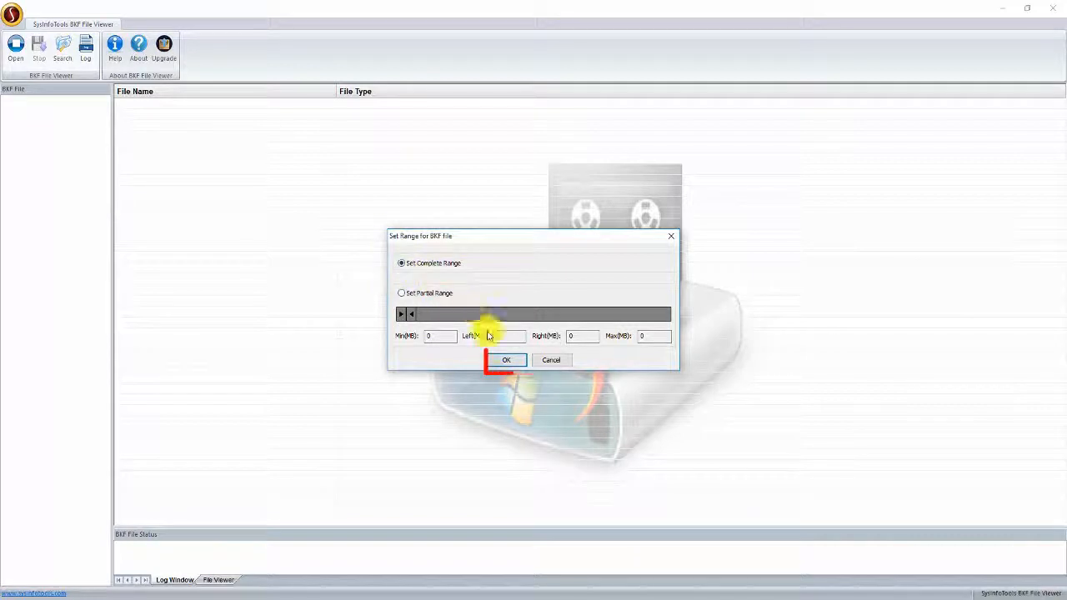
Start scanning Testing.bkf with Set Complete Range selected.
{"action": "left_click", "coordinate": [506, 360]}
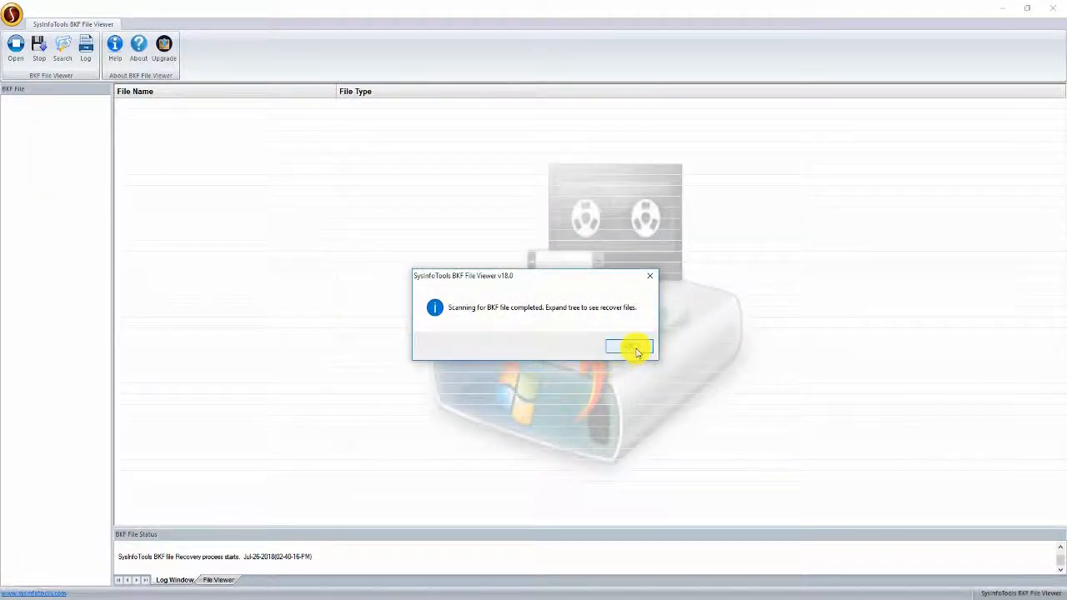
Dismiss the scan notice and expand Backup.bkf, C: and Desktop in the tree.
{"action": "left_click", "coordinate": [629, 346]}
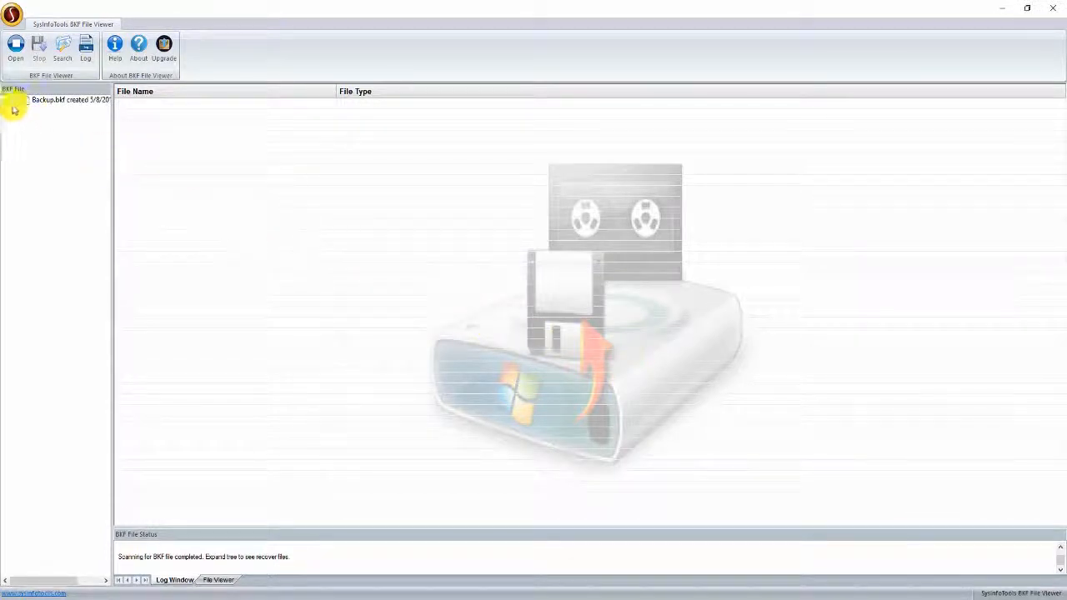
{"action": "left_click", "coordinate": [8, 99]}
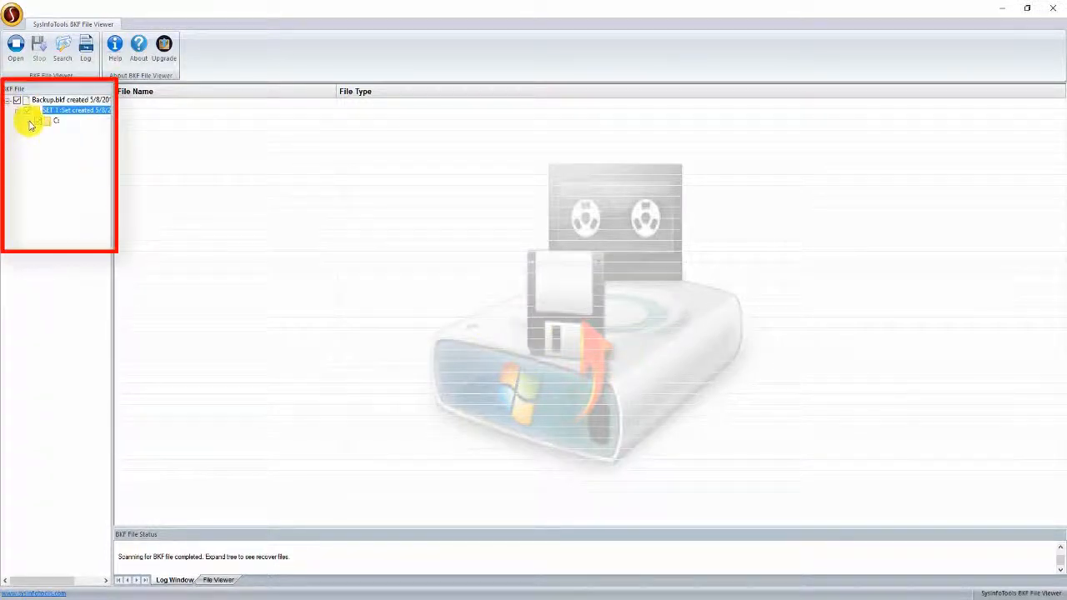
{"action": "left_click", "coordinate": [28, 121]}
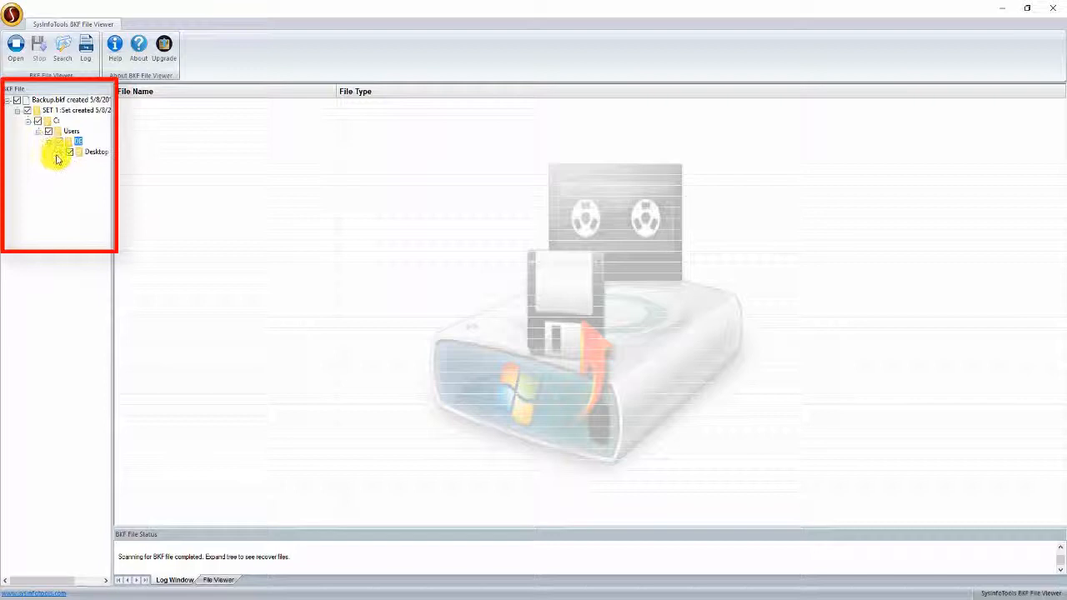
{"action": "left_click", "coordinate": [70, 162]}
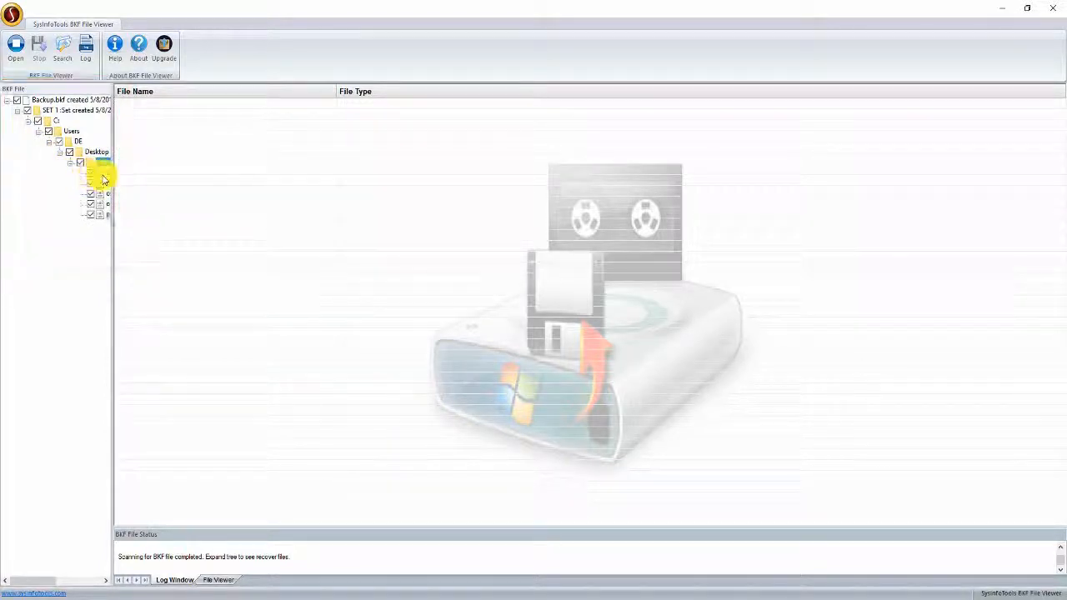